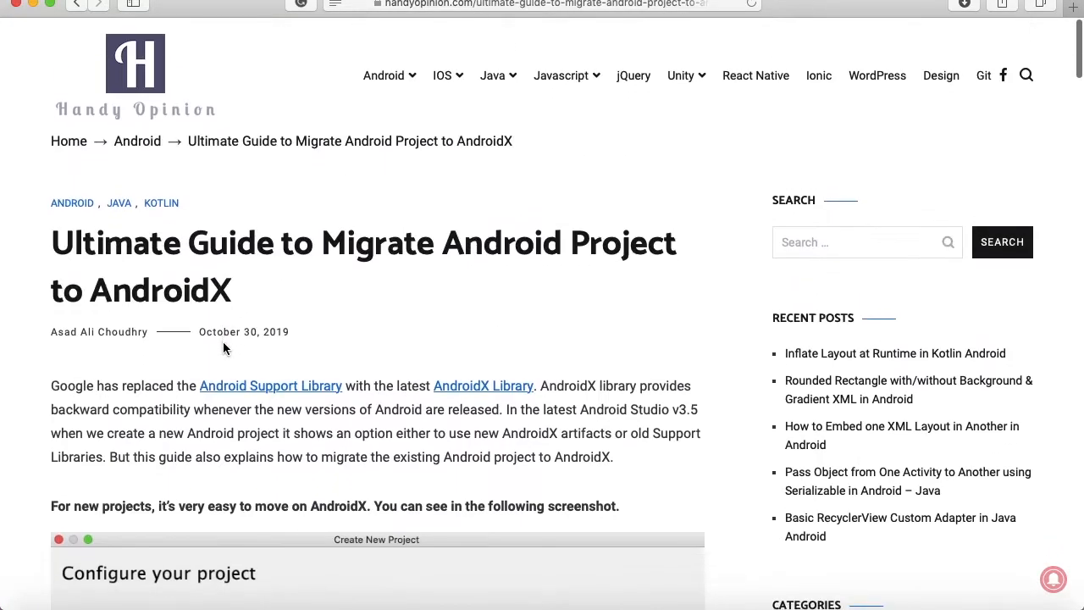
Scroll the AndroidX article down to the 'Configure your project' screenshot with 'Use androidx.* artifacts'
scroll("down", 3)
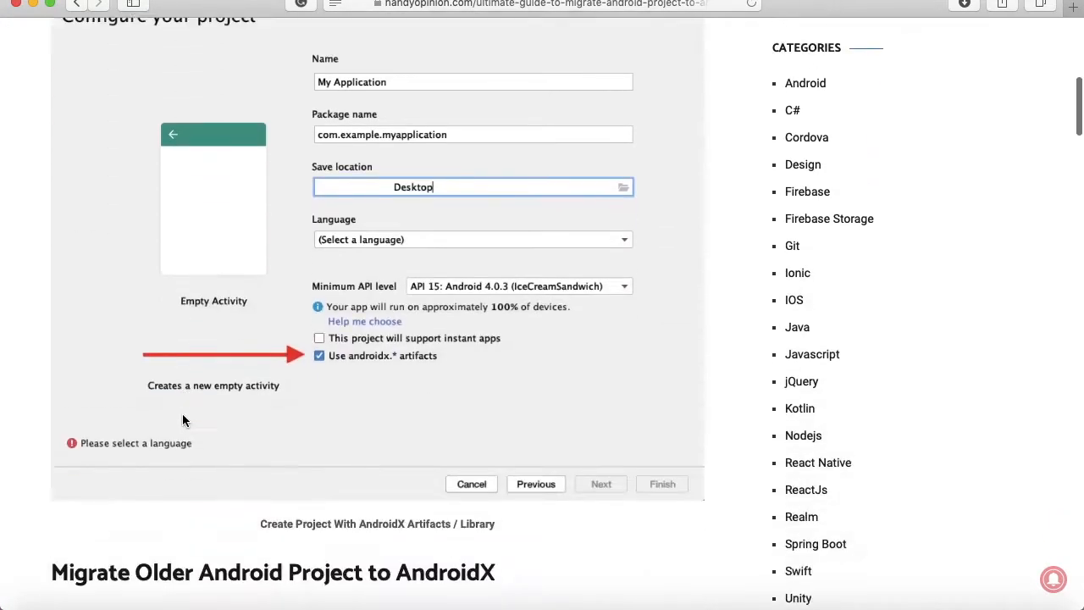
scroll("down", 3)
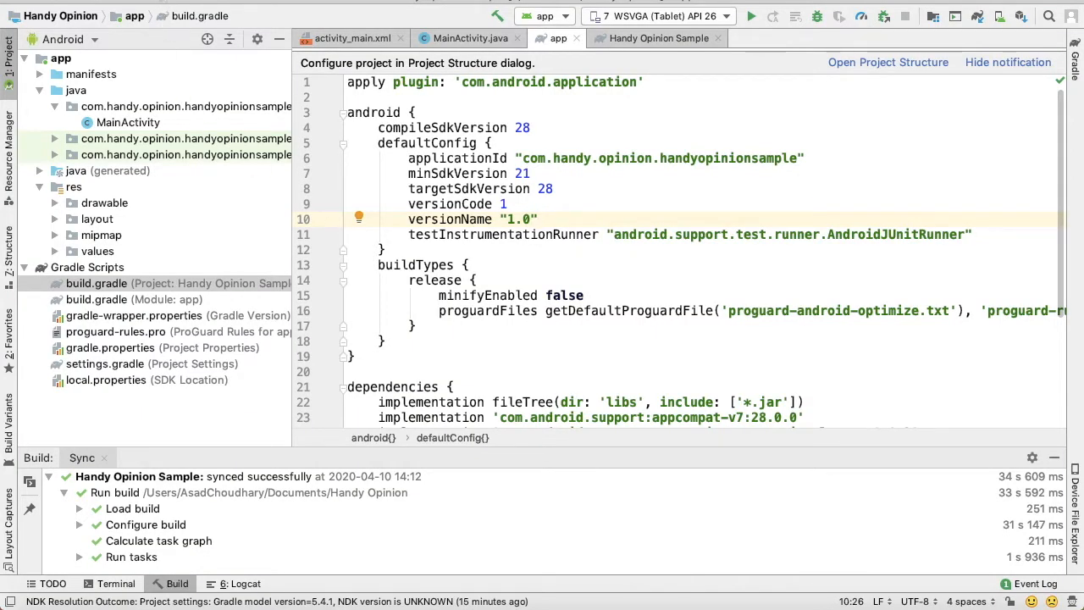
left_click(34, 15)
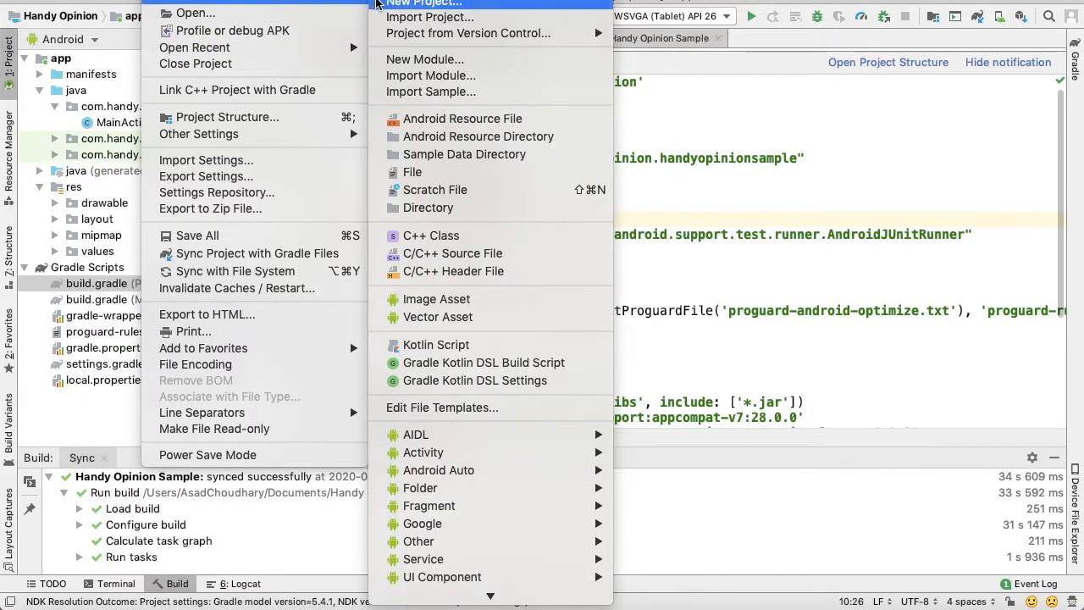
left_click(424, 4)
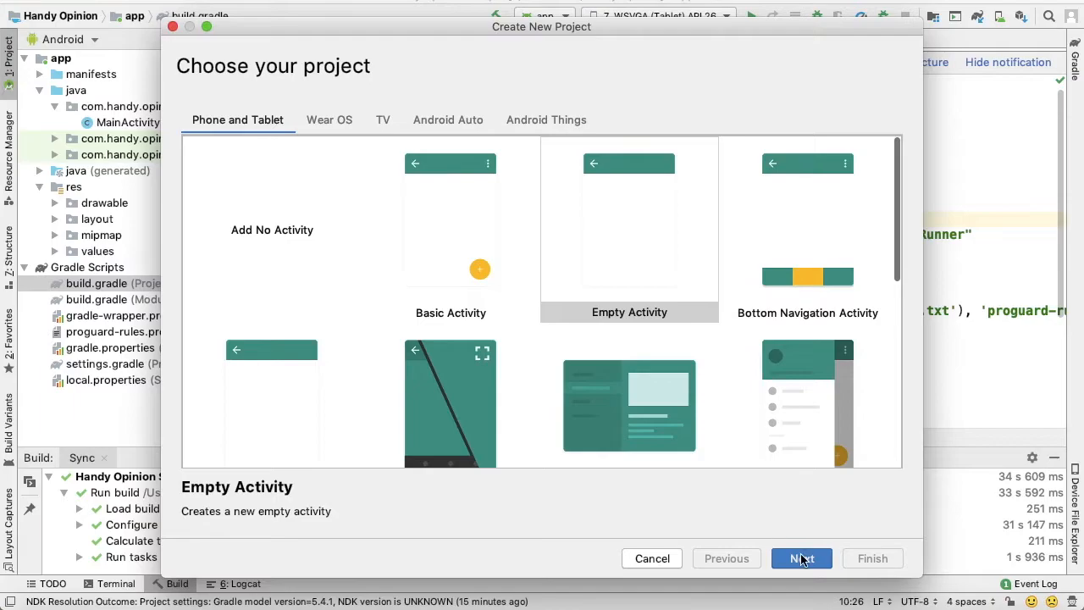
left_click(801, 559)
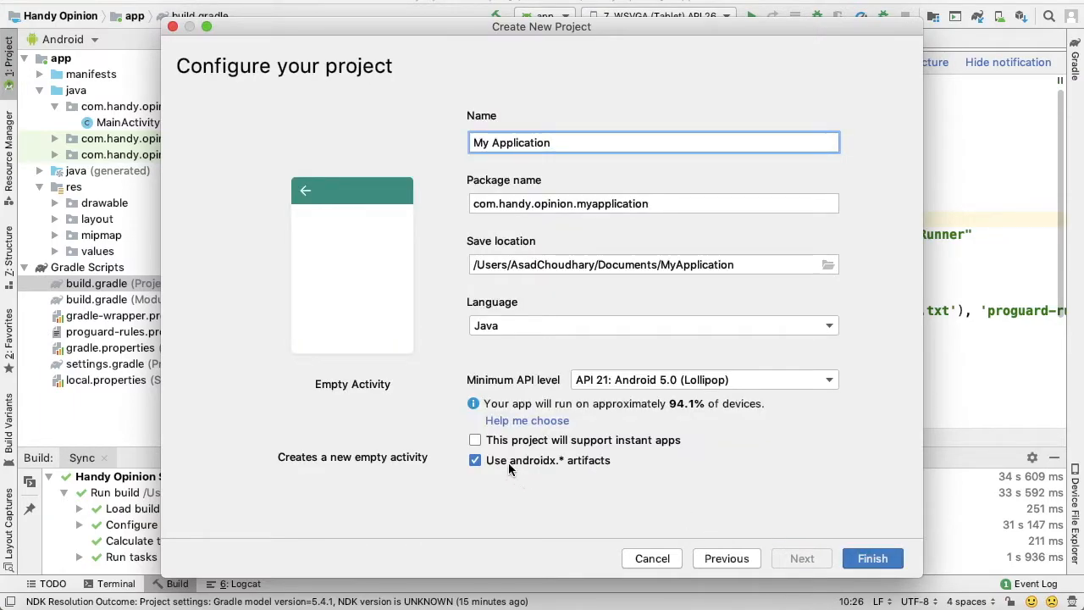
mouse_move(533, 490)
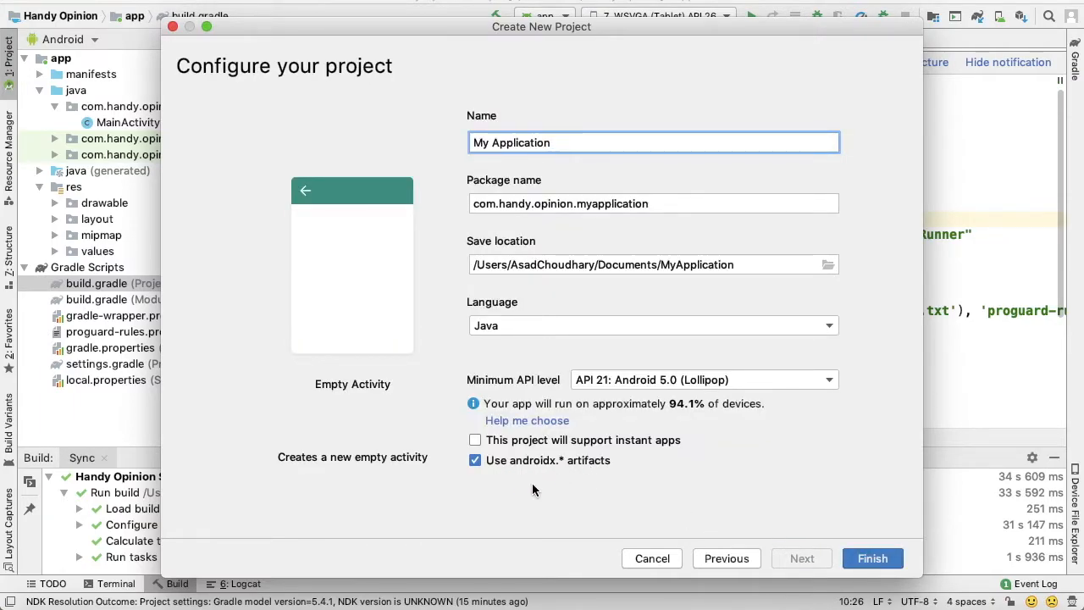
mouse_move(616, 520)
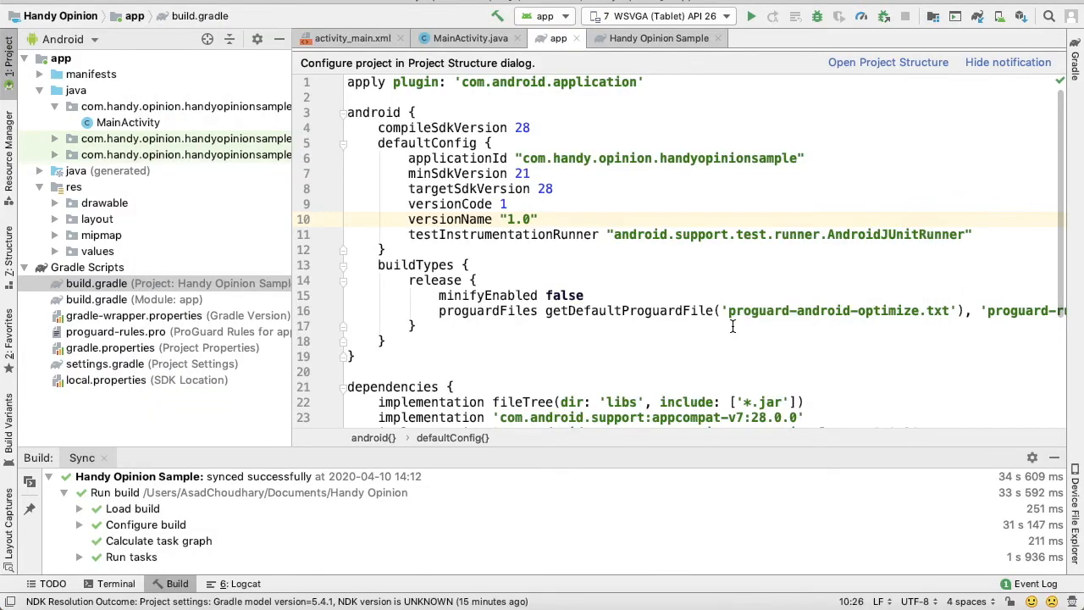
Review the app module build file, then open build.gradle (Project: Handy Opinion Sample) under Gradle Scripts
left_click(539, 219)
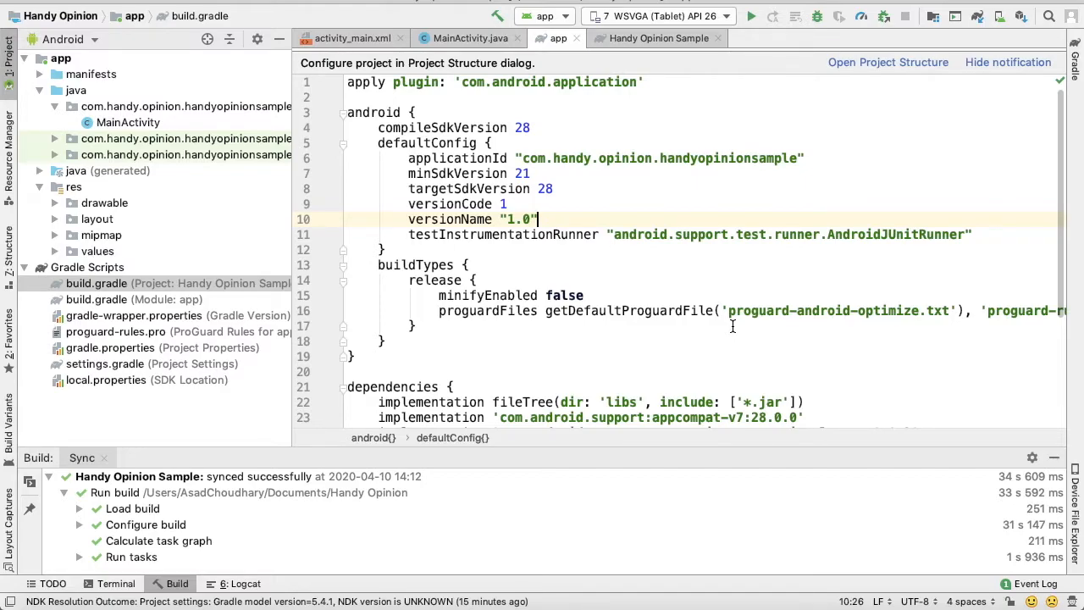
mouse_move(529, 315)
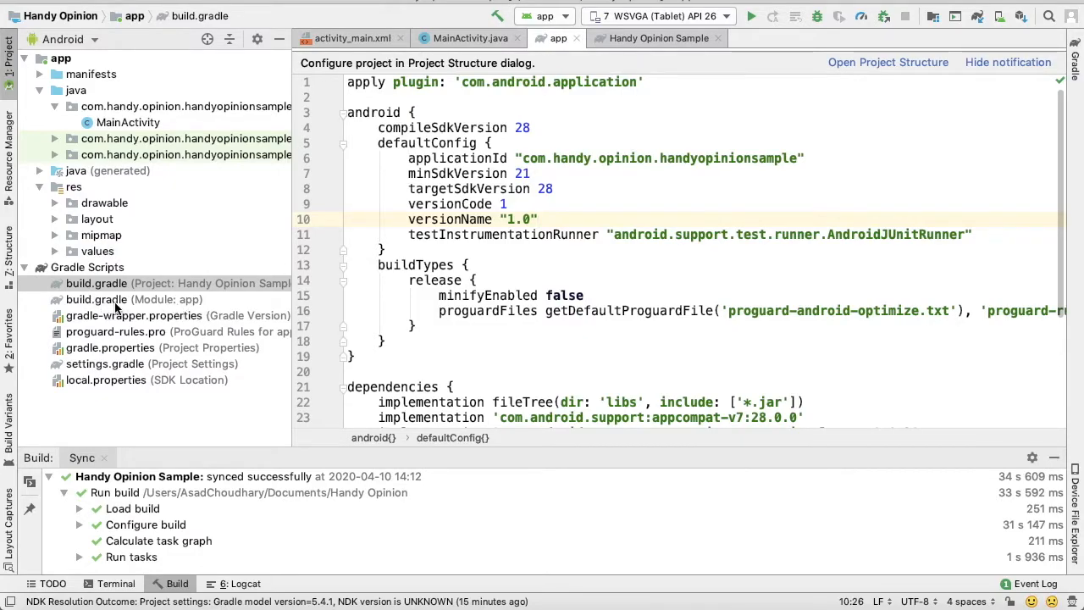
left_click(95, 298)
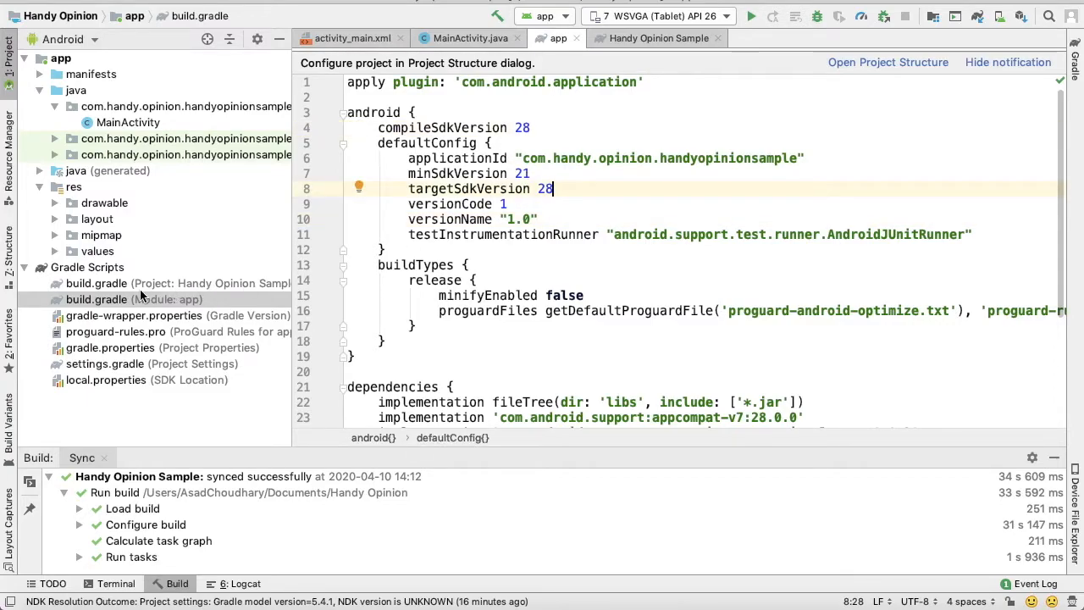
left_click(94, 283)
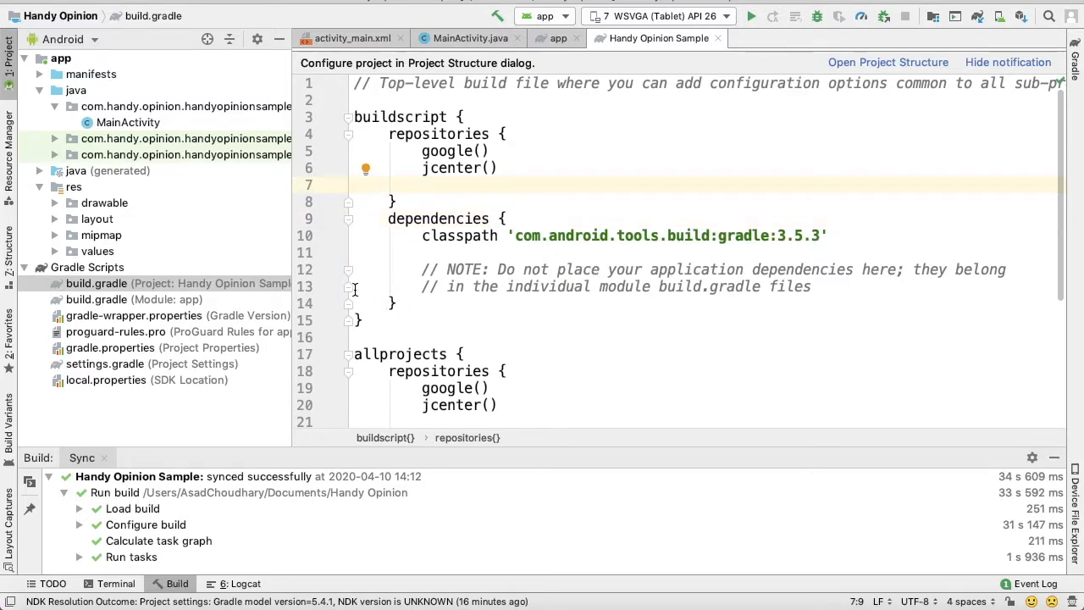
mouse_move(356, 288)
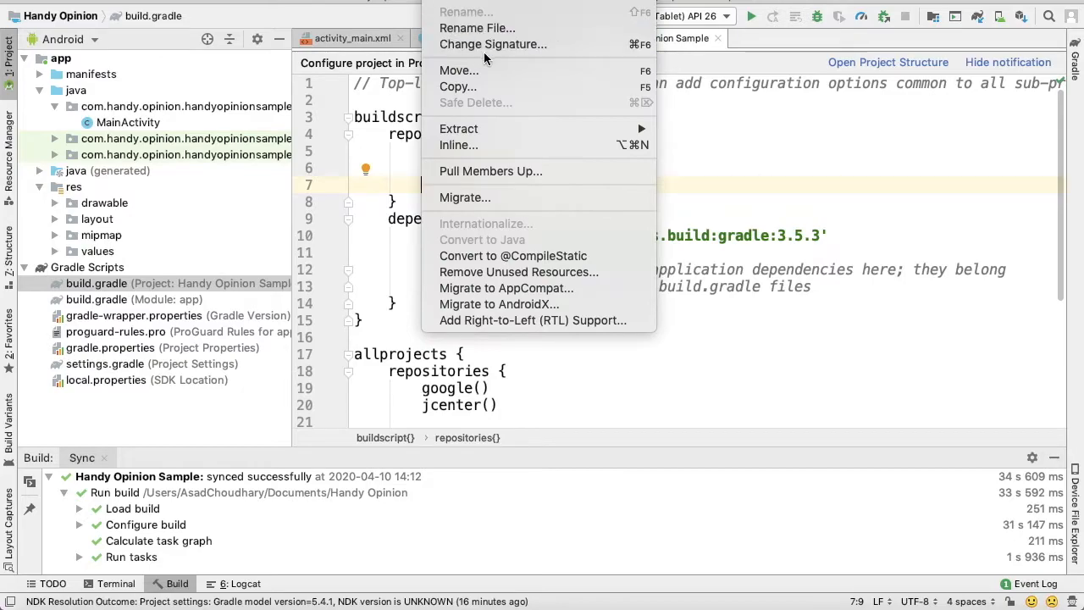
mouse_move(498, 305)
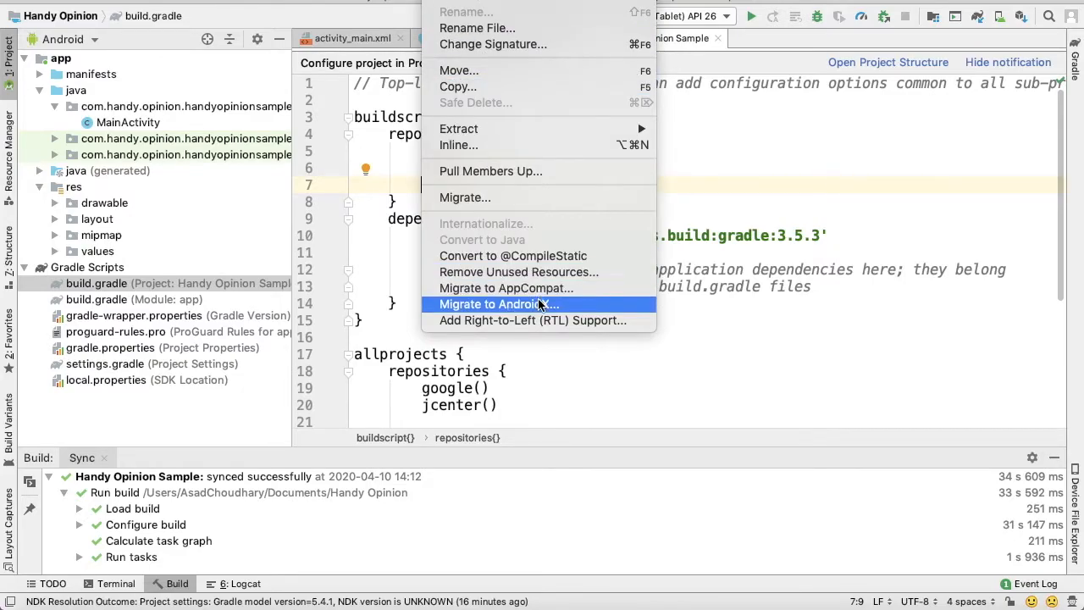
mouse_move(522, 308)
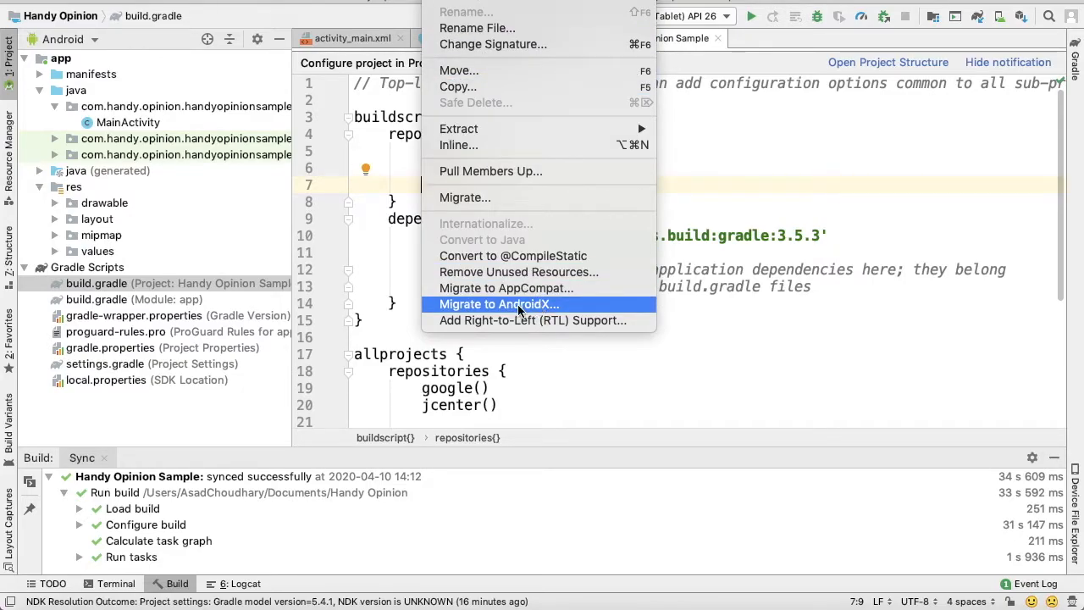
Start Refactor > Migrate to AndroidX with 'Backup project as Zip file' unticked
left_click(498, 305)
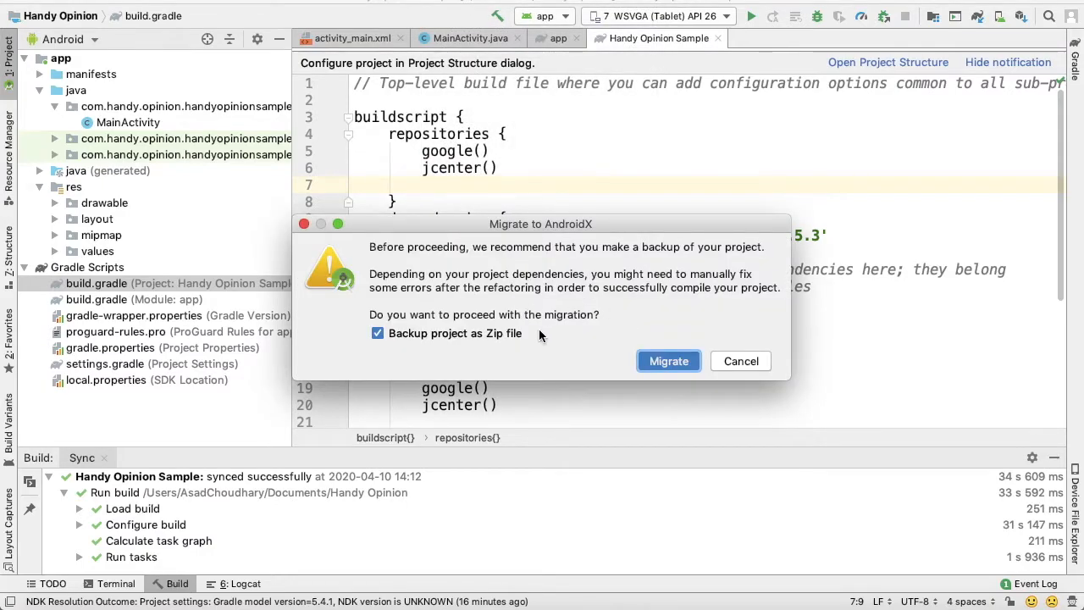
mouse_move(488, 255)
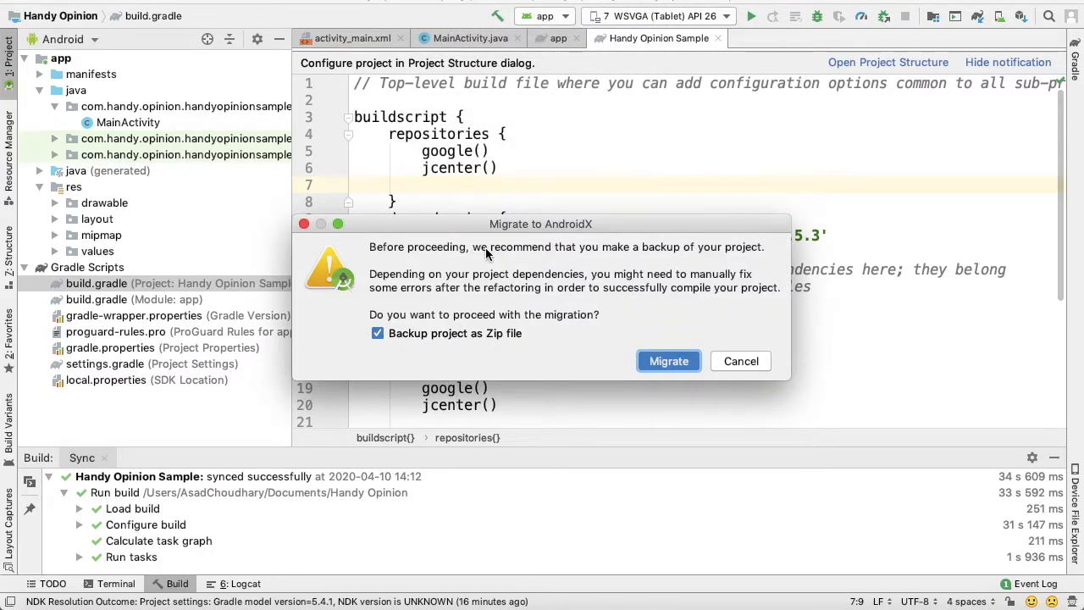
mouse_move(495, 319)
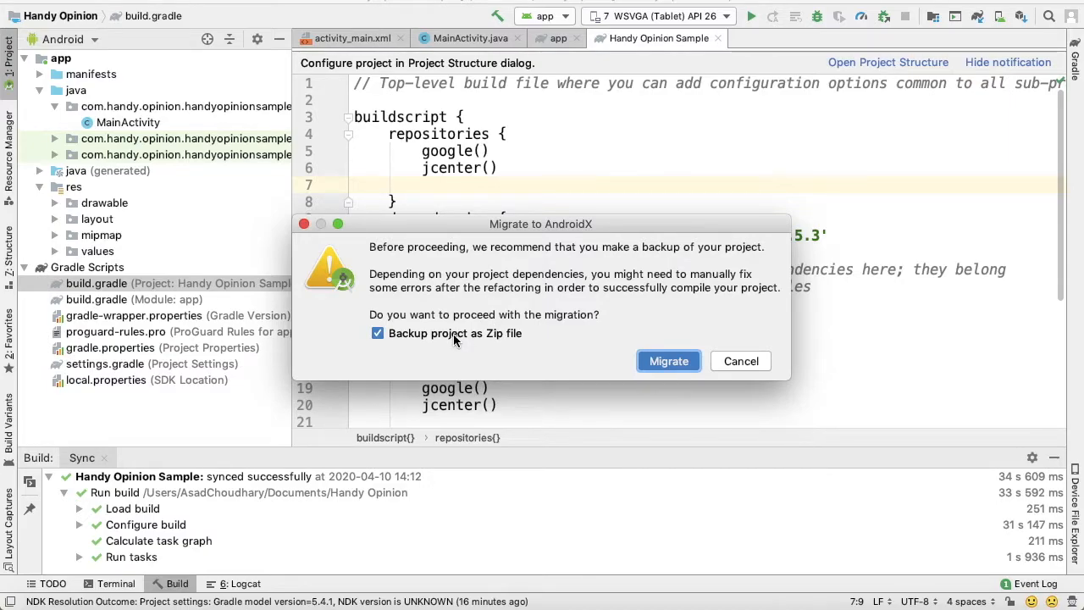
mouse_move(400, 361)
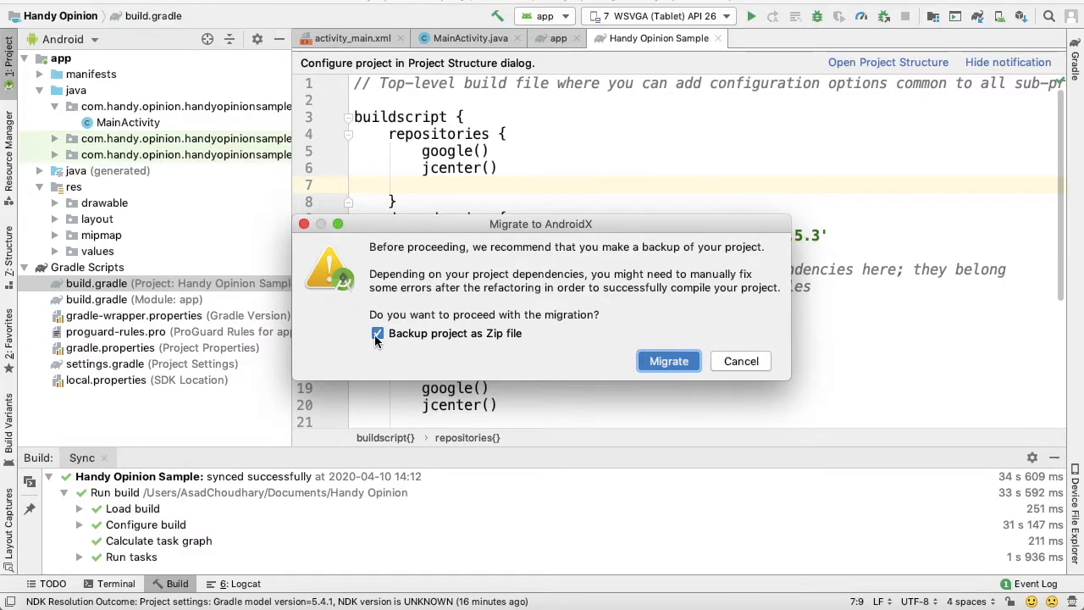
left_click(376, 332)
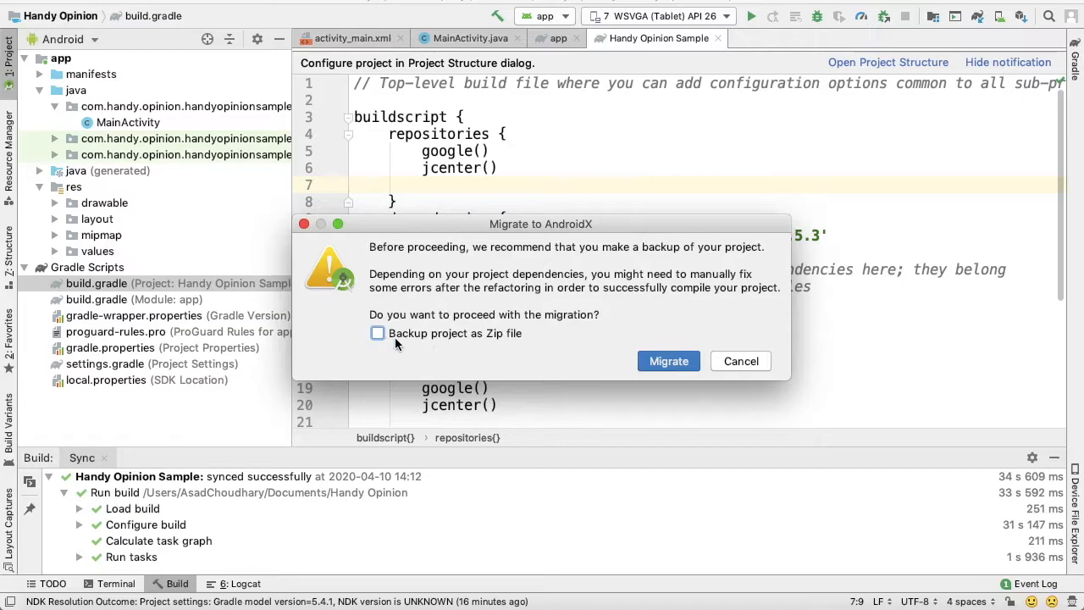
left_click(668, 361)
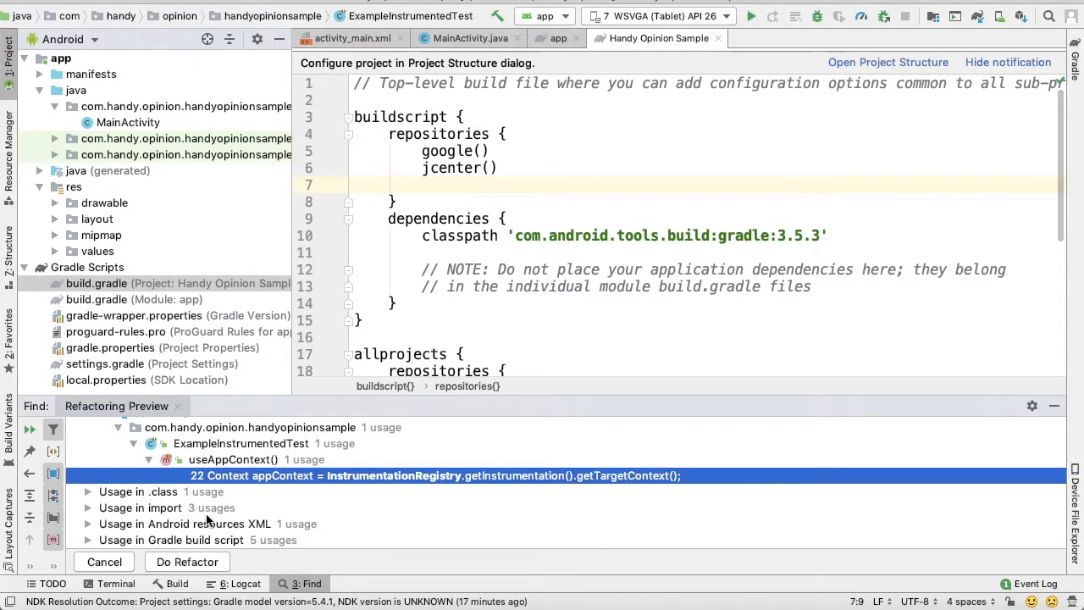
Inspect the InstrumentationRegistry and .class usages listed in the Refactoring Preview
left_click(159, 492)
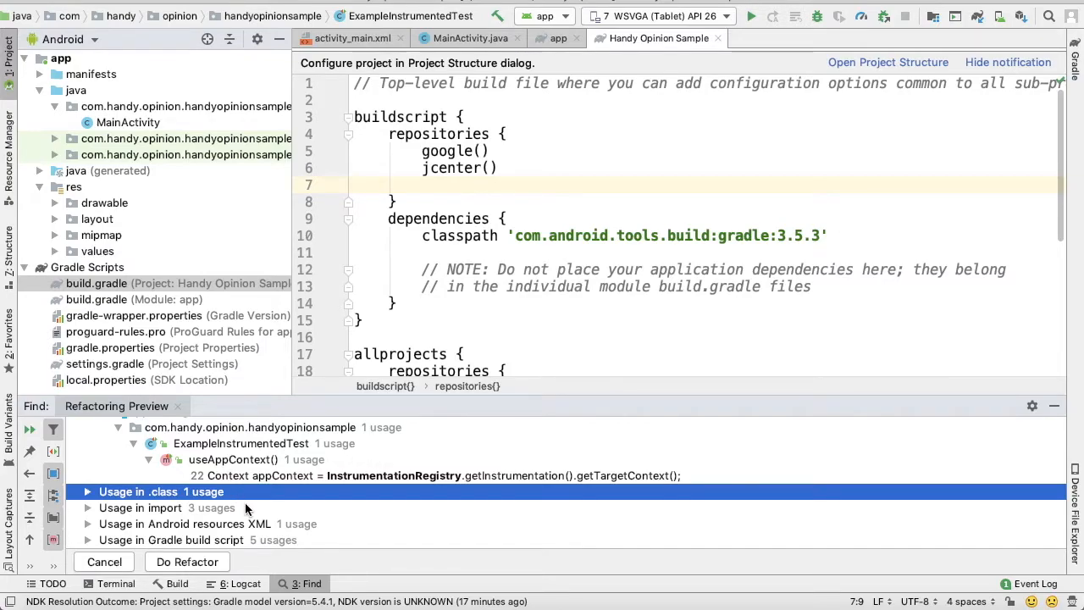
left_click(186, 563)
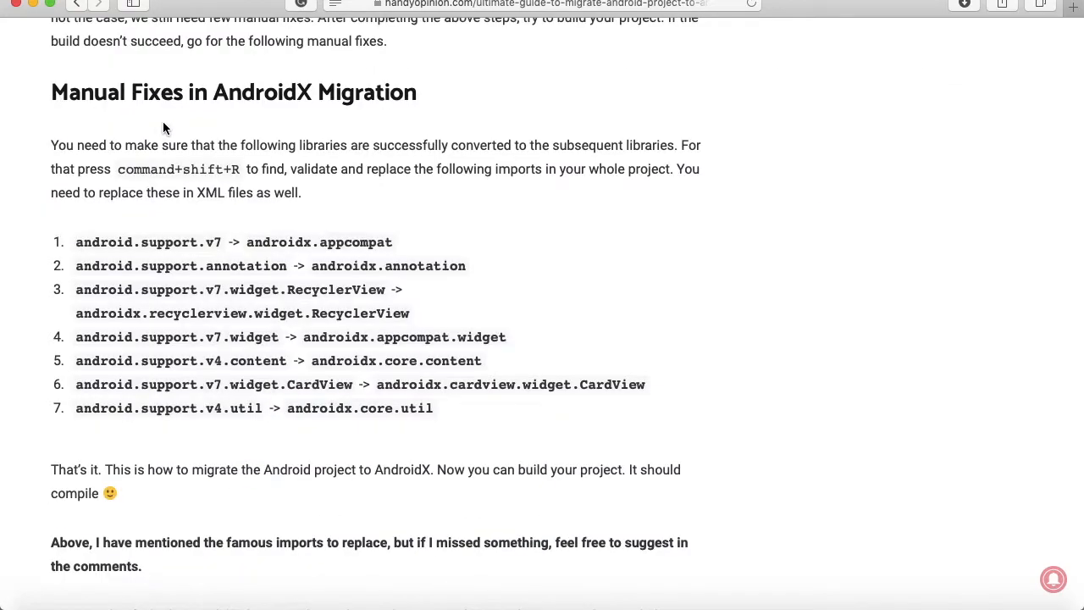
mouse_move(111, 200)
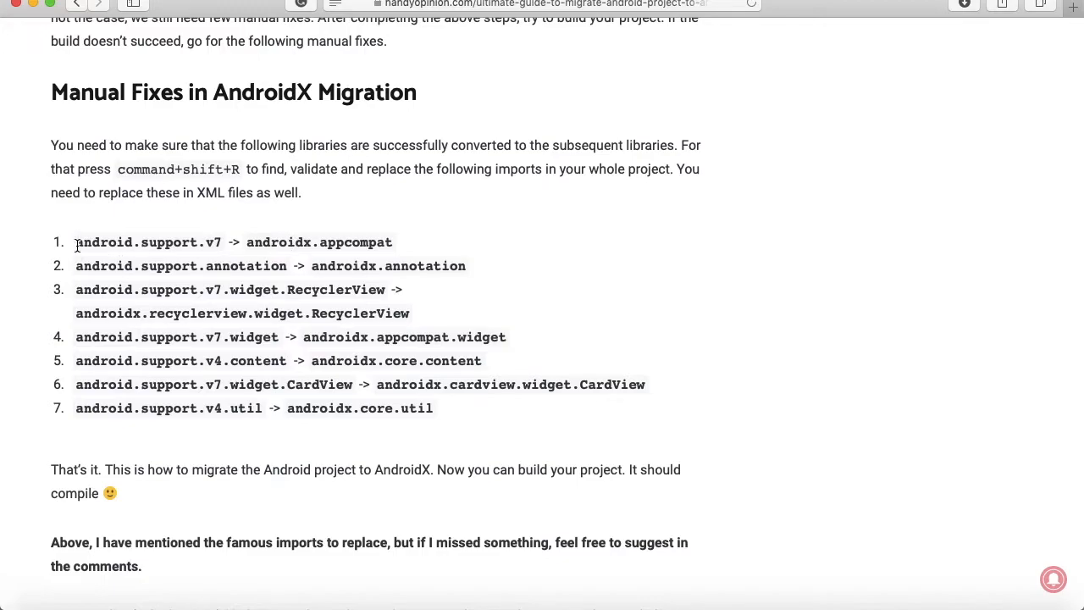
Select 'androidx.appcompat' in the guide's first manual-fix list item
left_click_drag(75, 242, 217, 242)
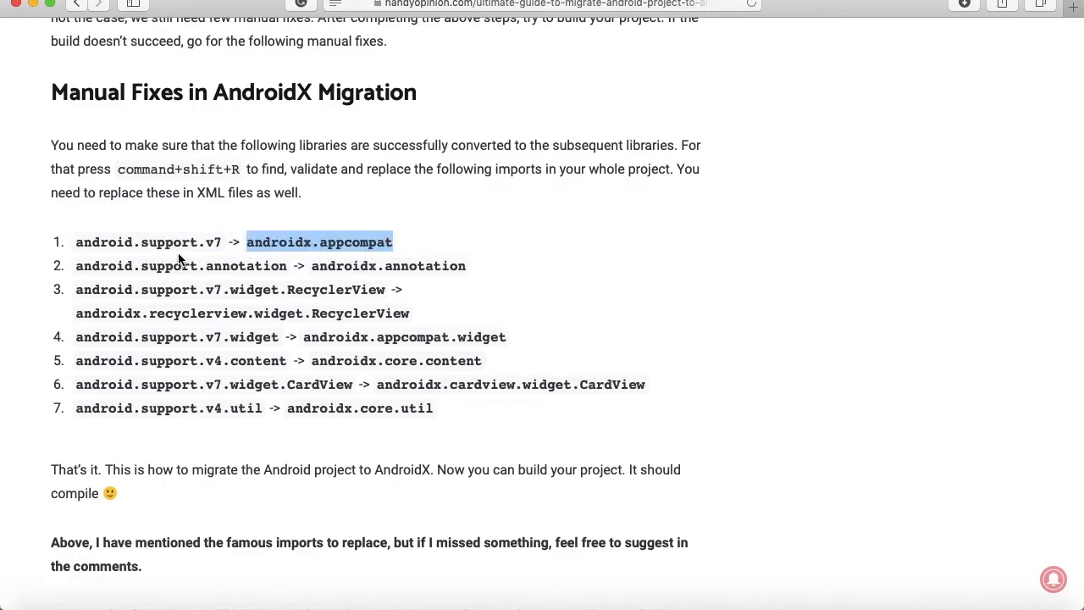
mouse_move(195, 338)
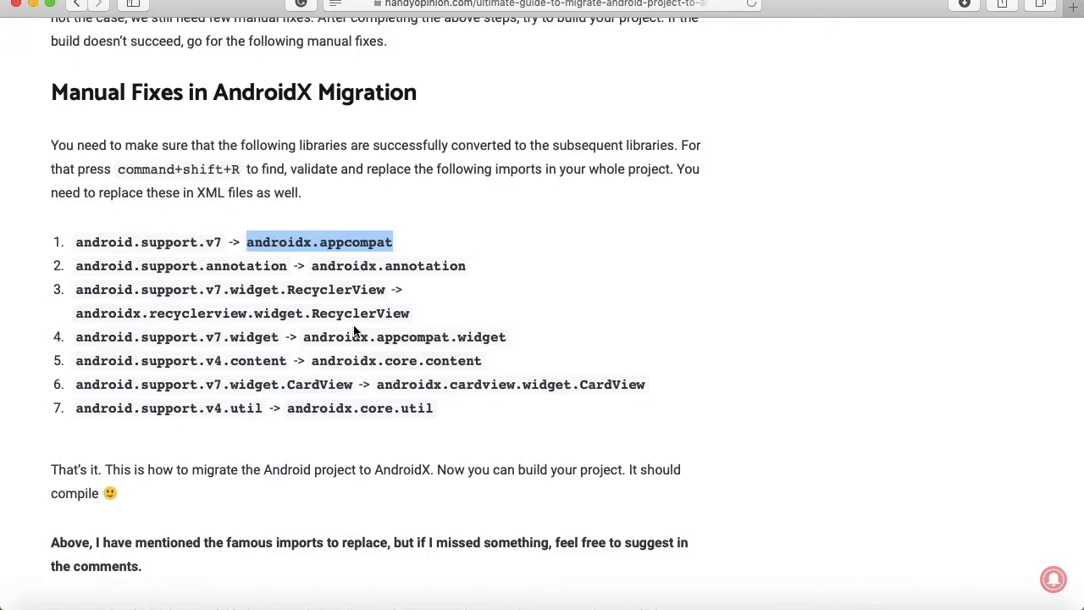
mouse_move(753, 597)
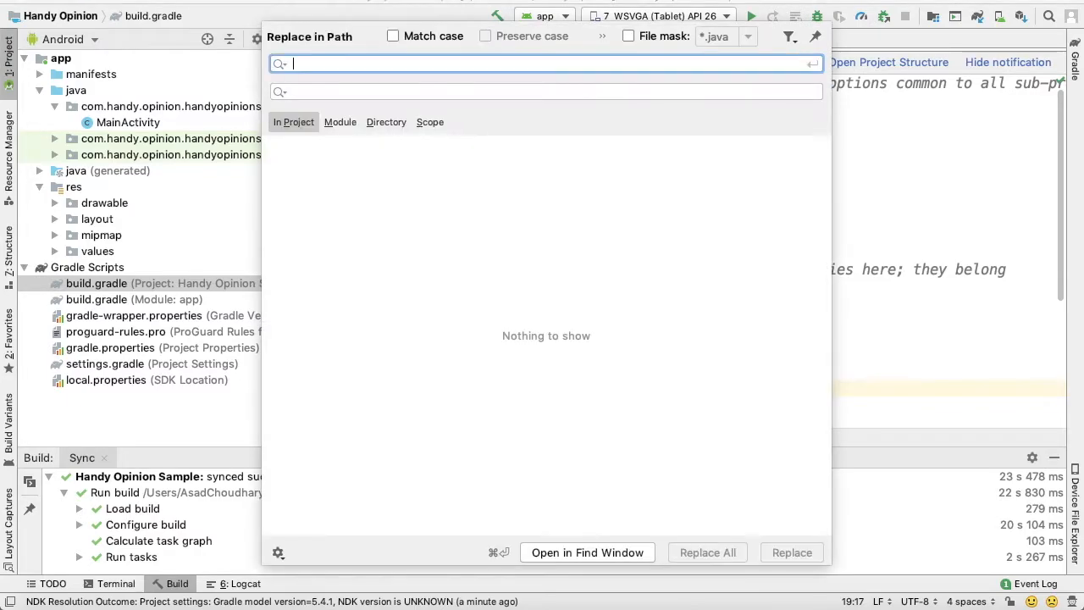
mouse_move(527, 257)
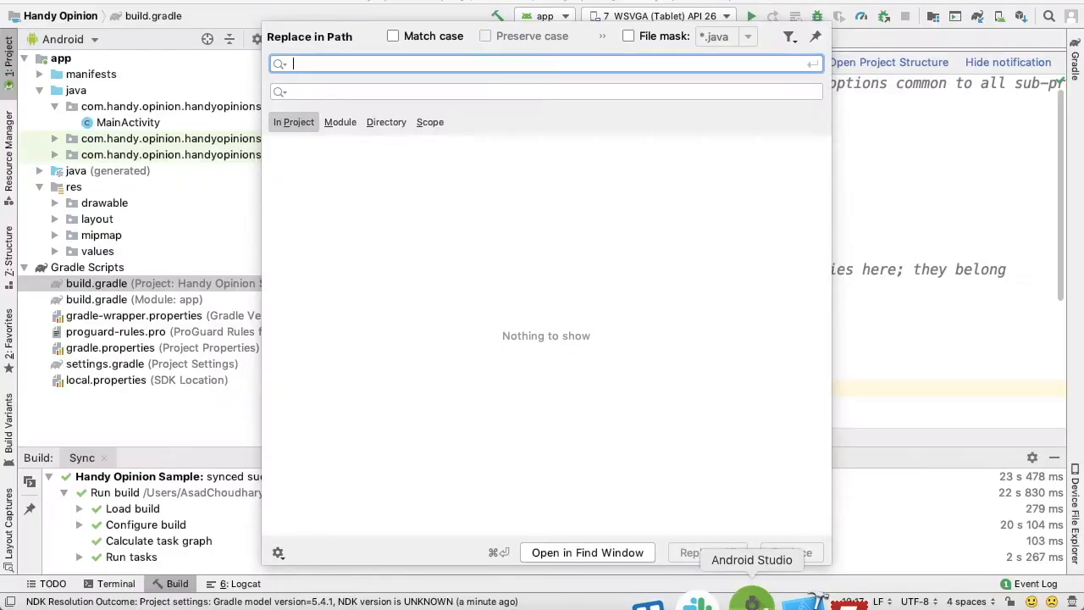
Fill Replace in Path with find text 'android.support.v7' and replacement 'androidx.appcompat'
type("android.support.v7")
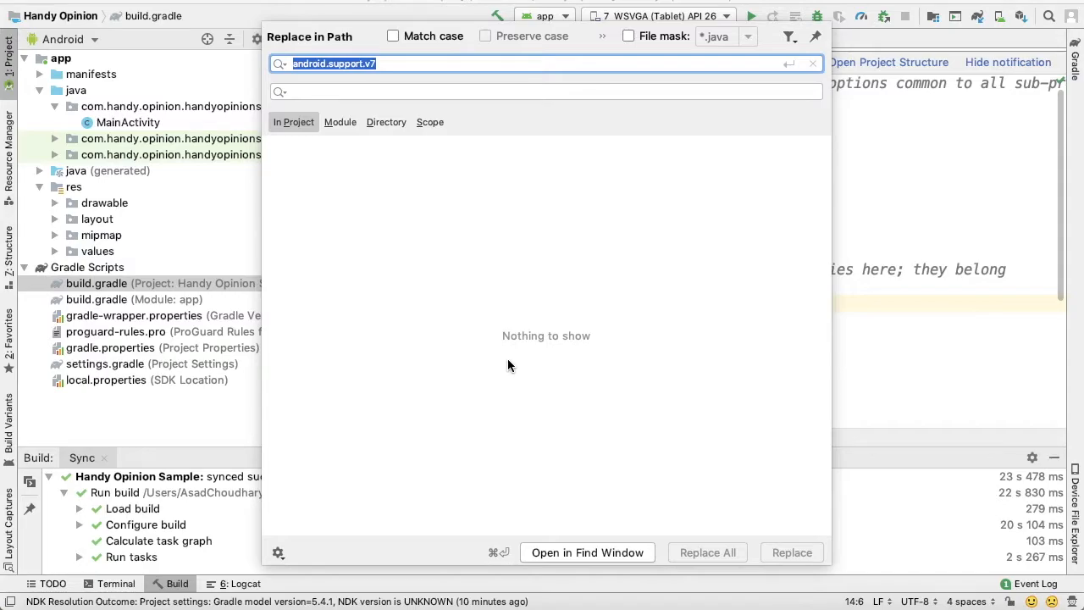
mouse_move(332, 365)
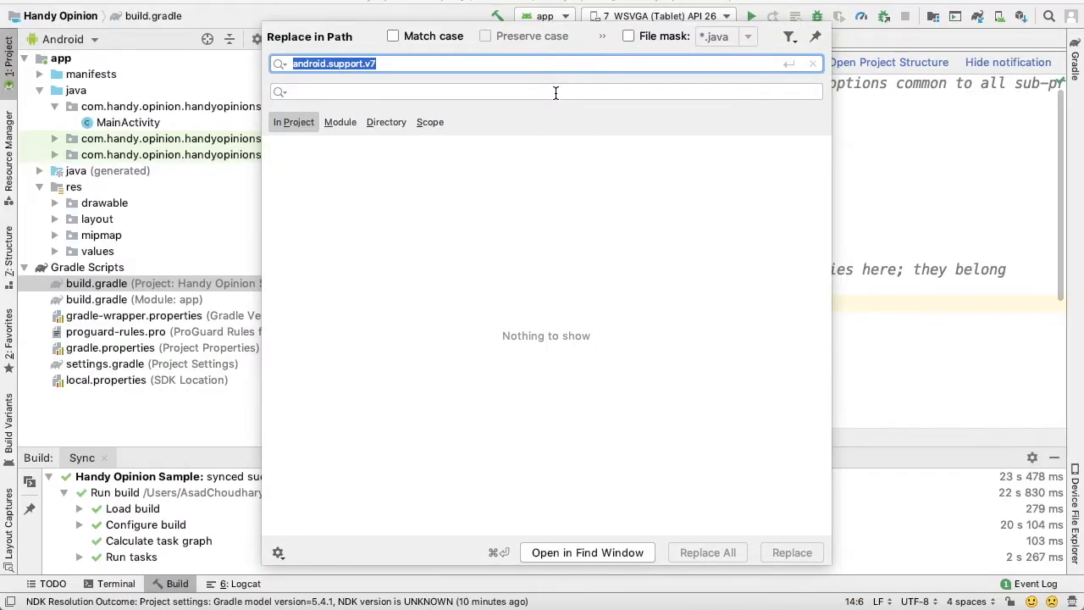
type("androidx.appcompat")
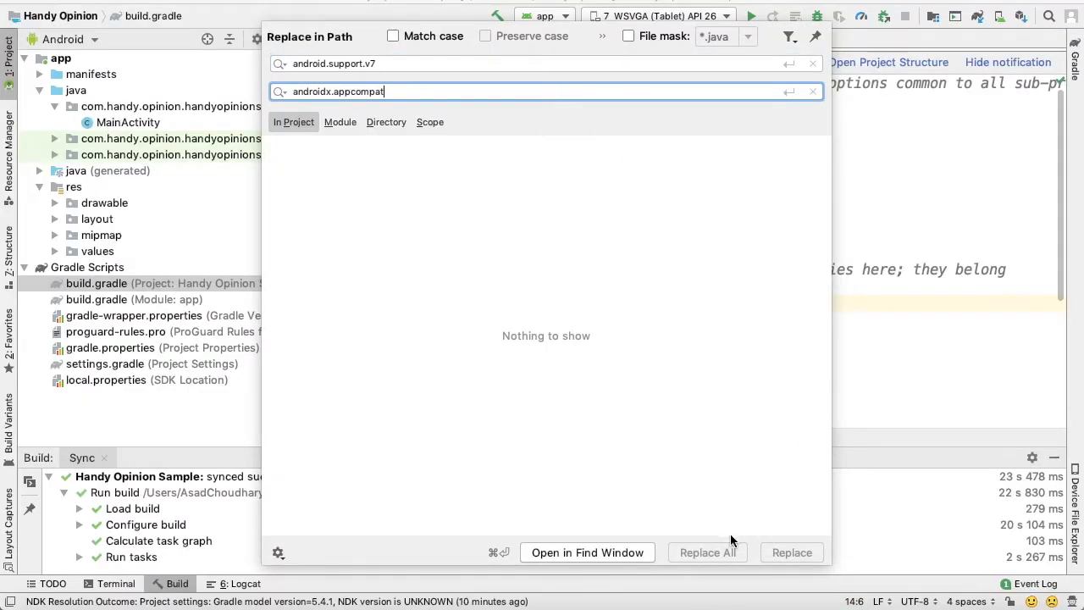
mouse_move(778, 342)
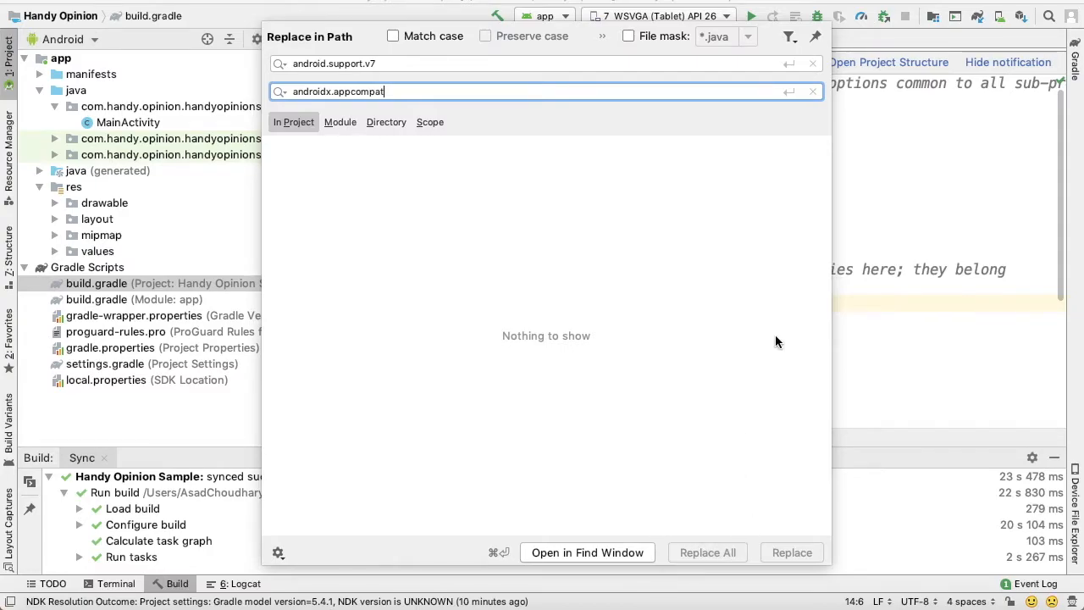
mouse_move(878, 265)
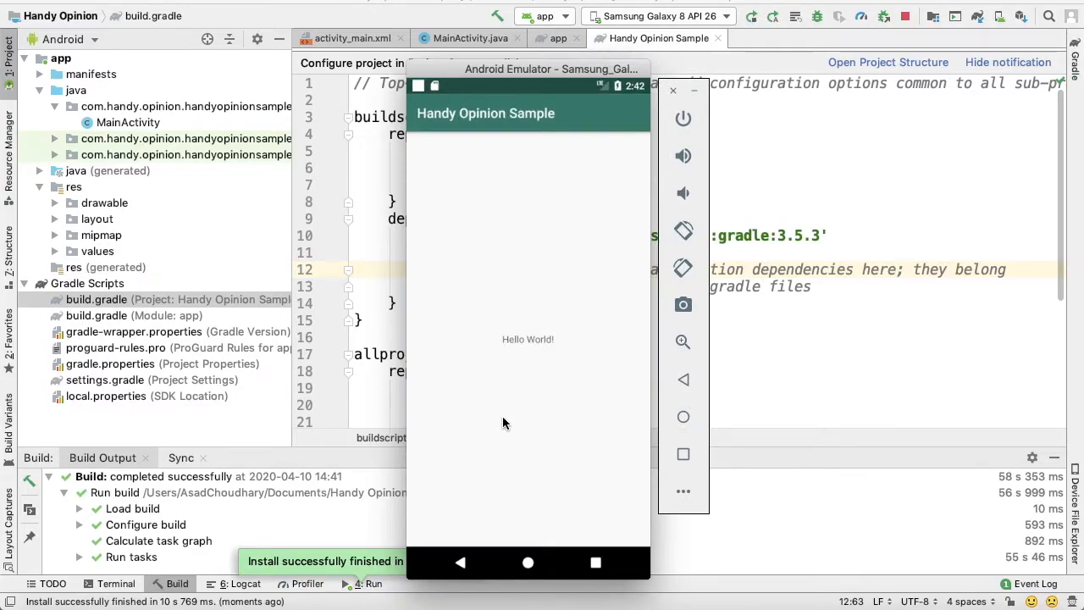
mouse_move(500, 399)
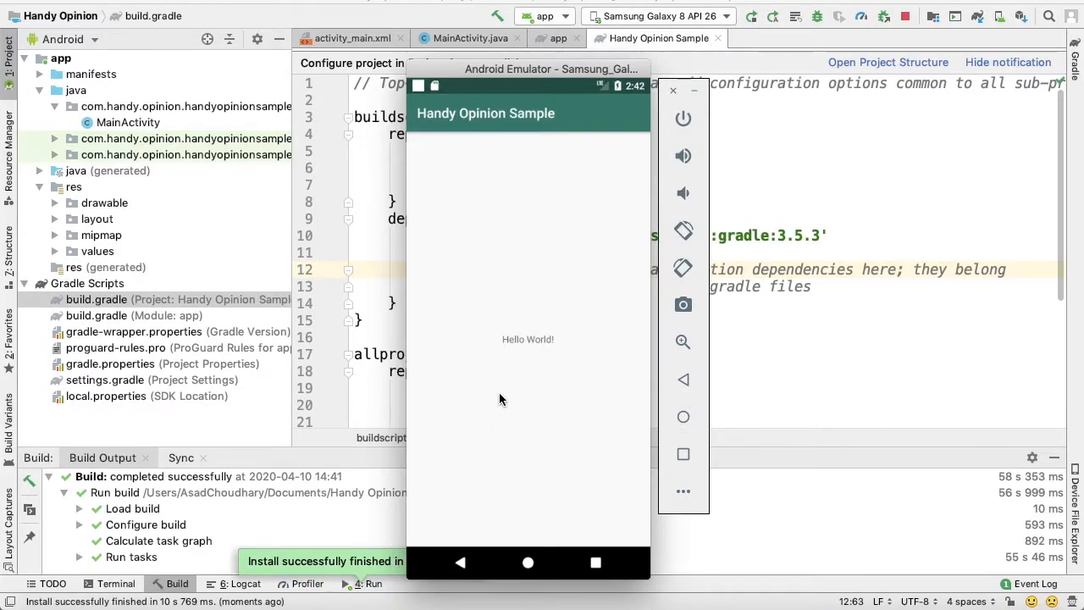